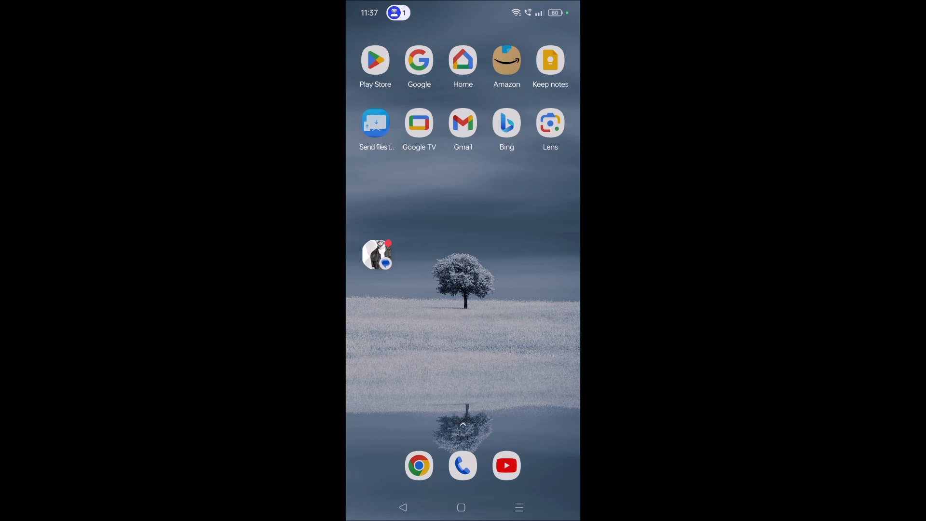
Open Android Settings on the Notification & status bar page
scroll("left", 3)
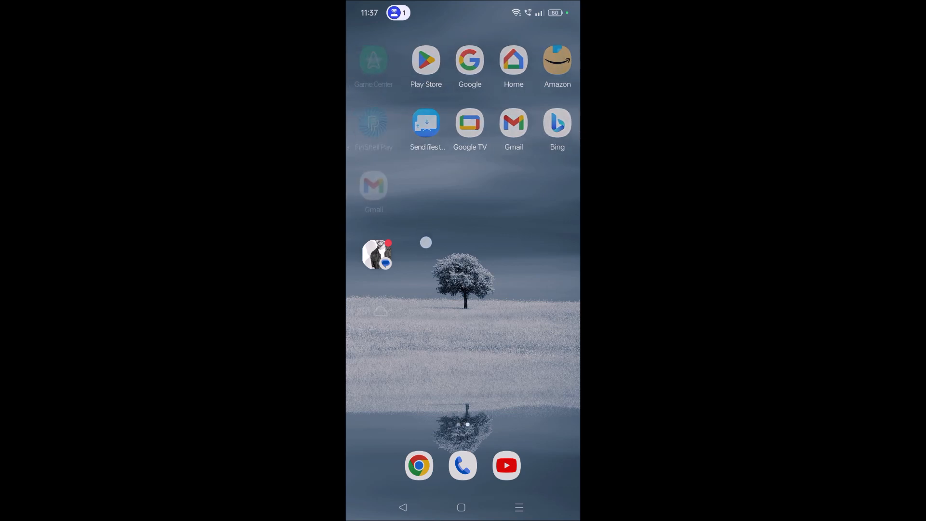
scroll("right", 3)
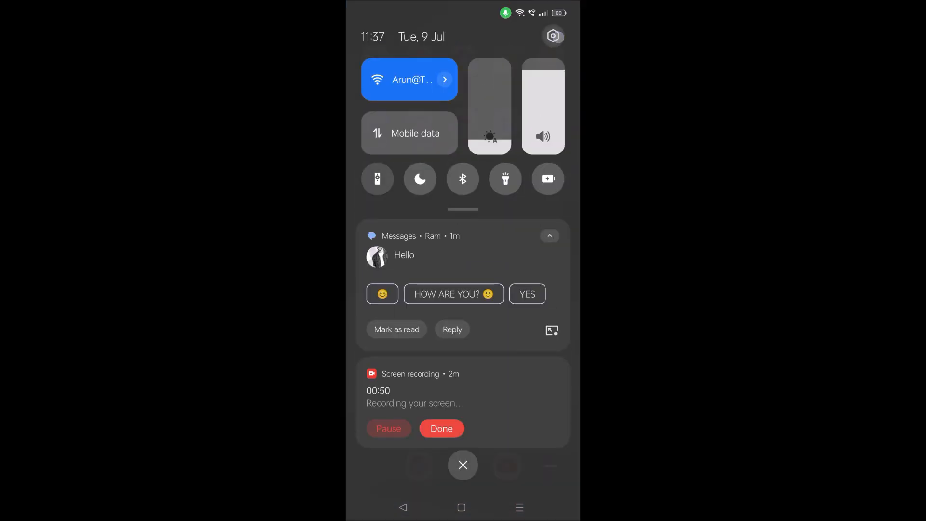
left_click(554, 36)
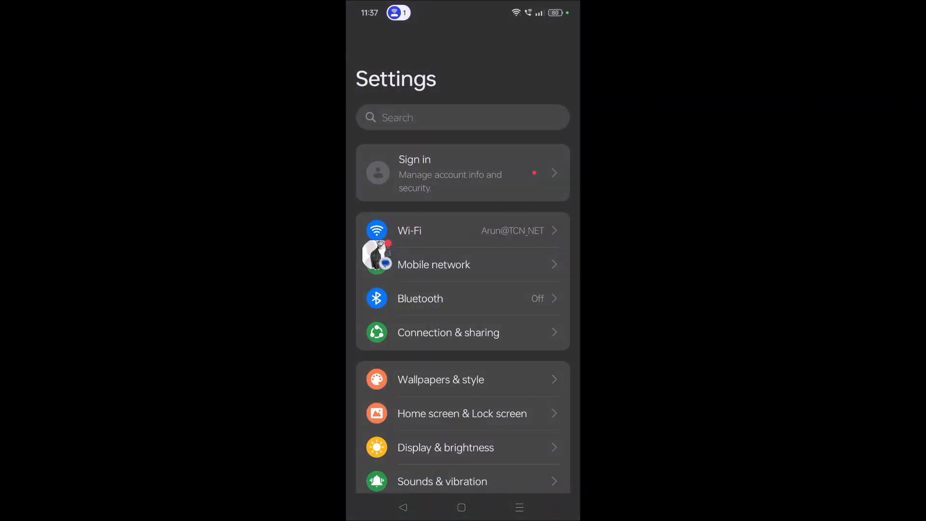
scroll("down", 3)
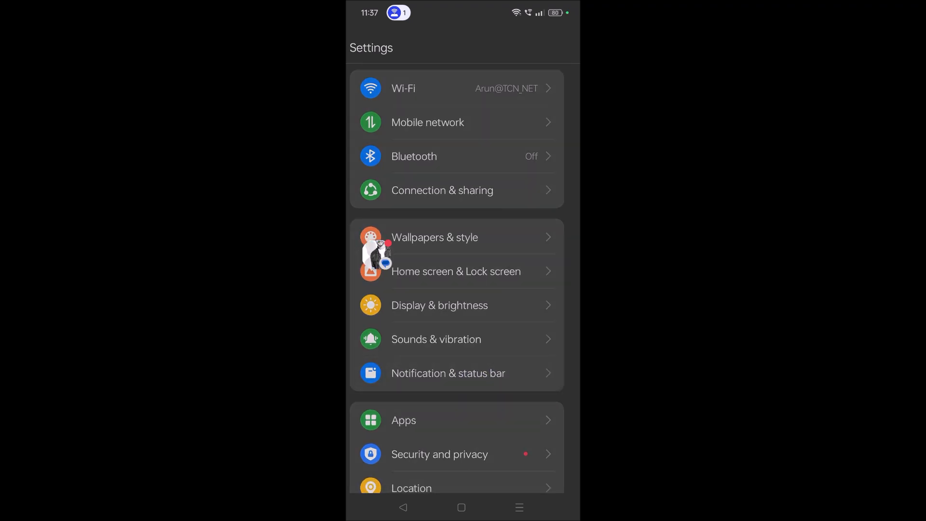
left_click(448, 373)
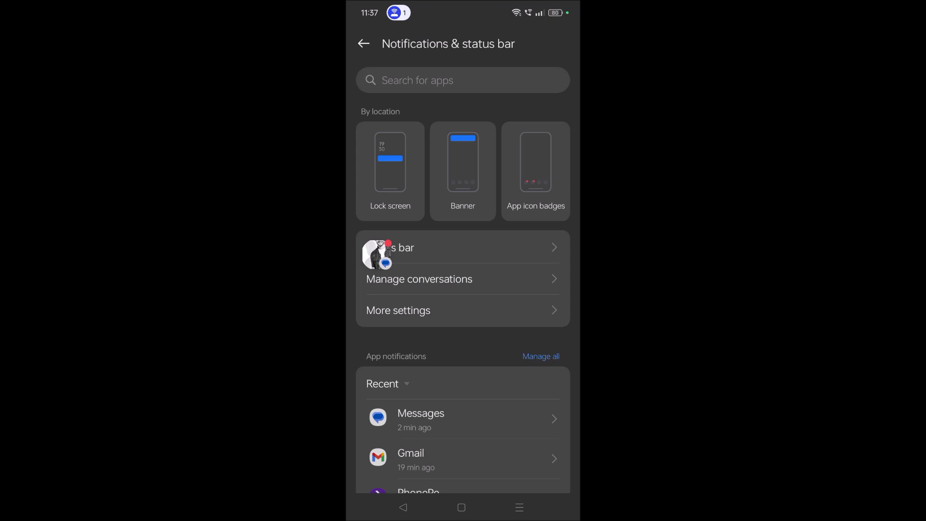
left_click(397, 311)
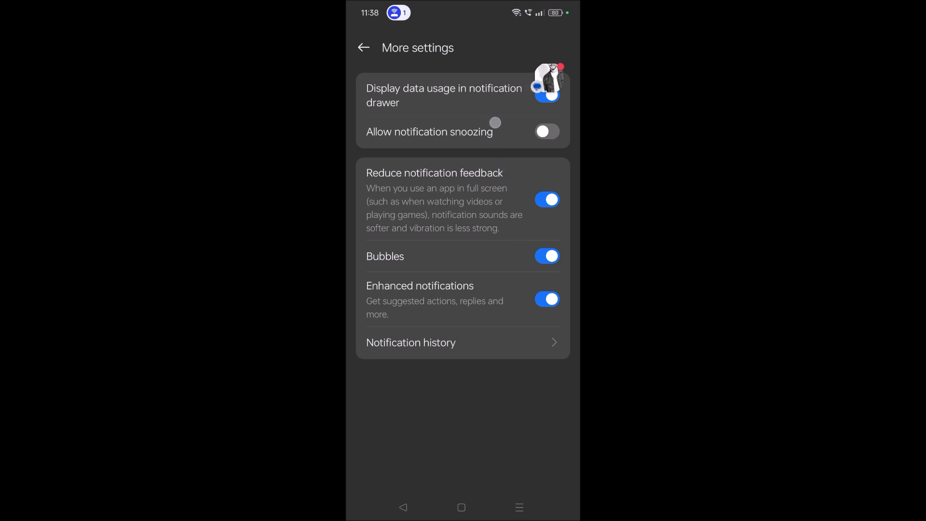
left_click(546, 255)
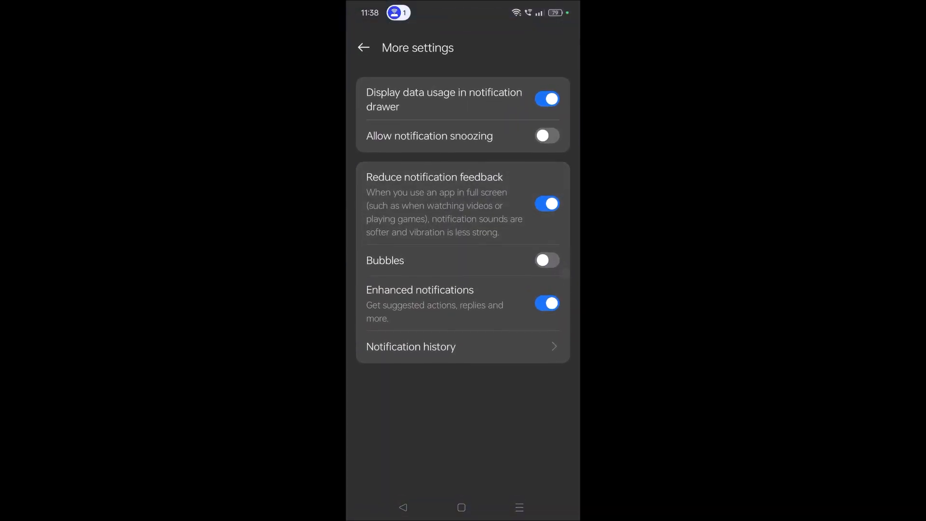
scroll("up", 3)
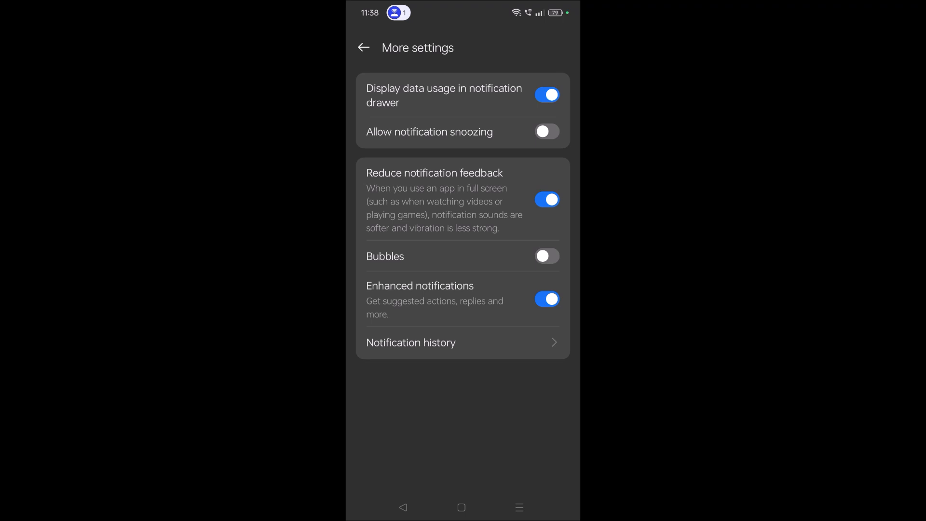
left_click(545, 255)
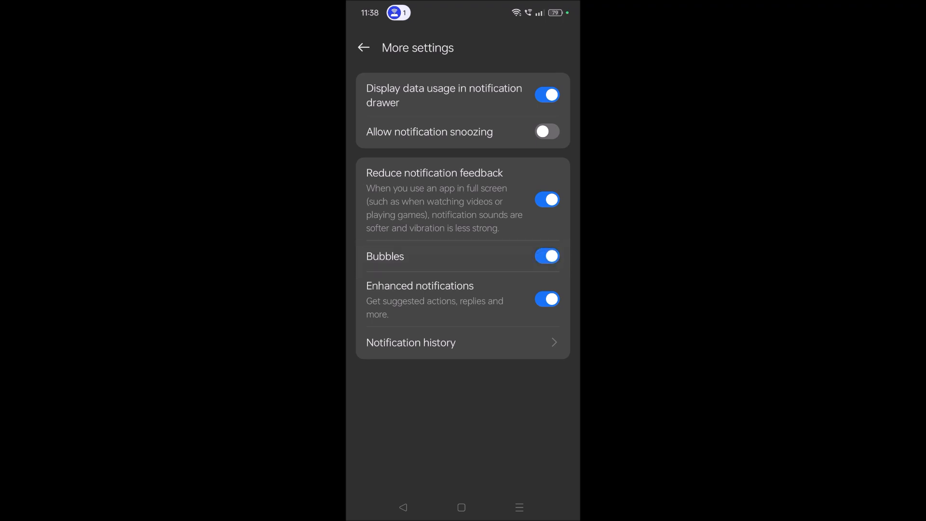
left_click(364, 47)
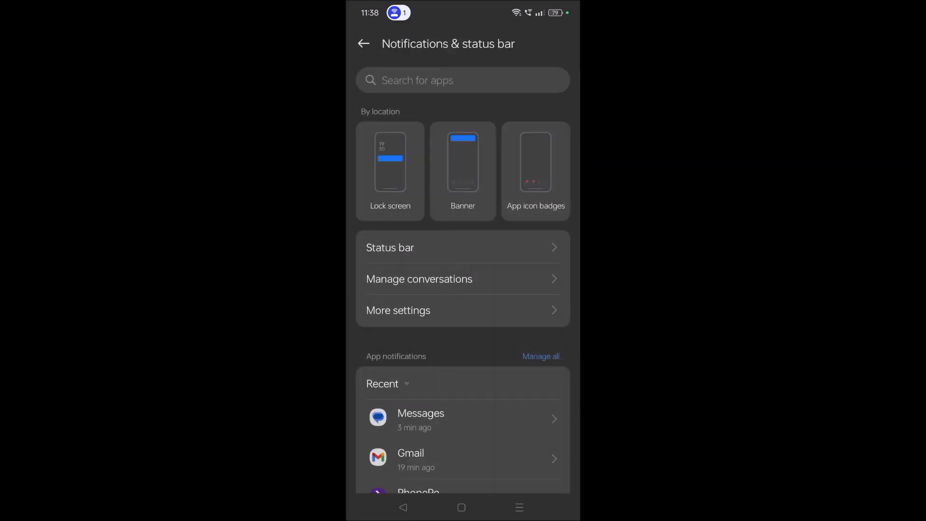
Search the app drawer for 'mess' and launch Google Messages
left_click(461, 507)
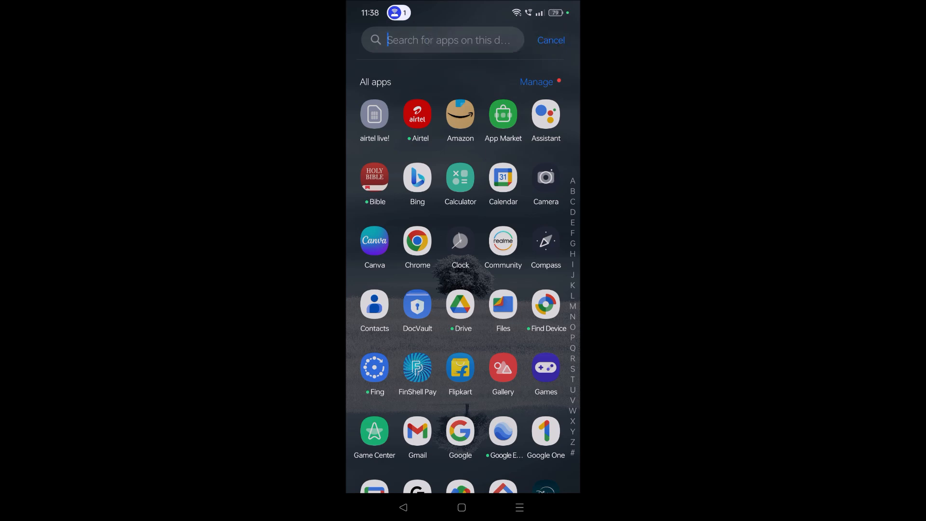
type("mess")
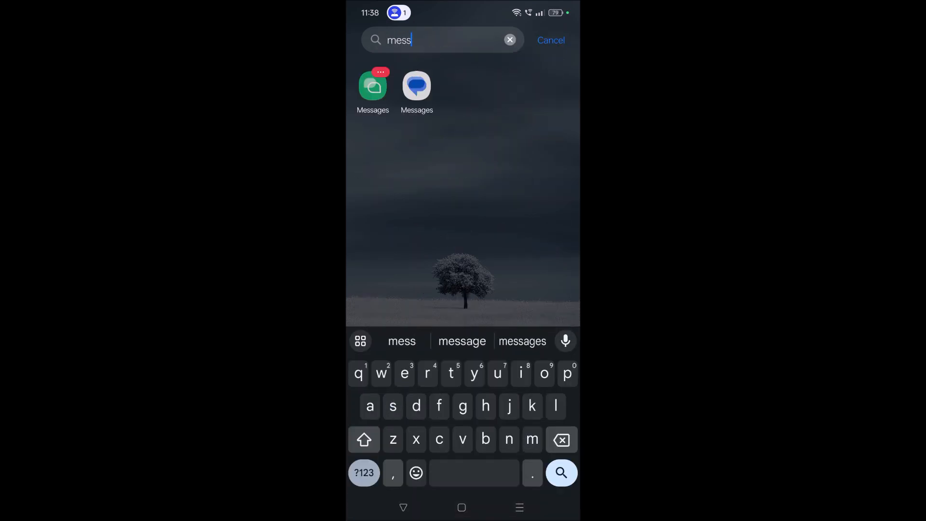
left_click(416, 86)
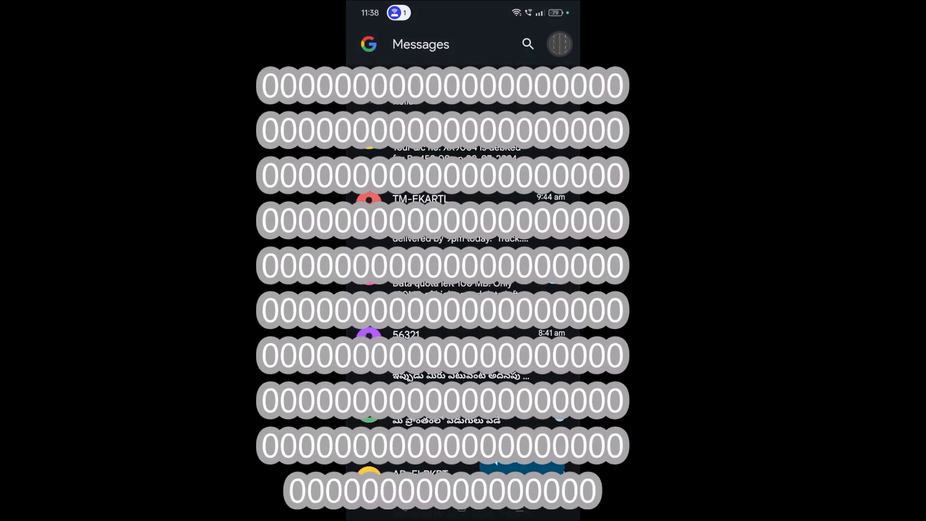
Set the Messages Bubbles setting to 'Nothing can bubble'
left_click(558, 44)
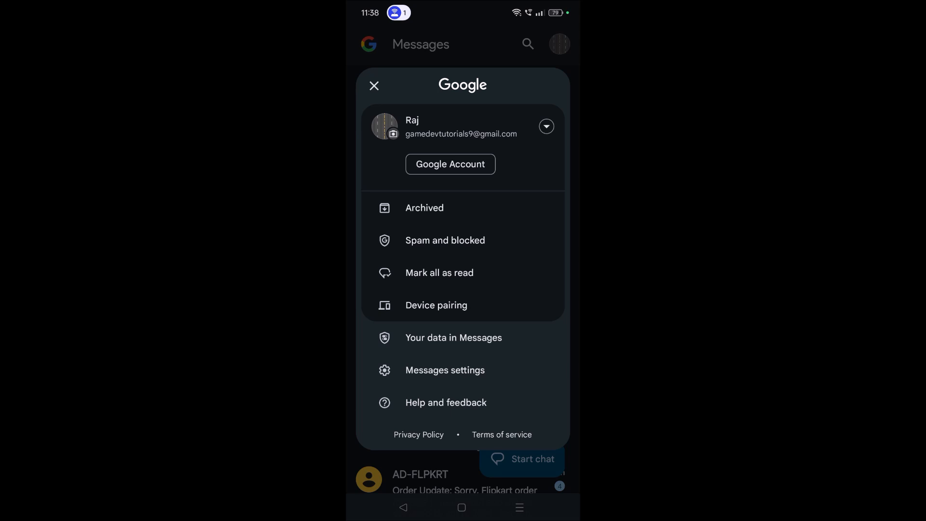
left_click(445, 370)
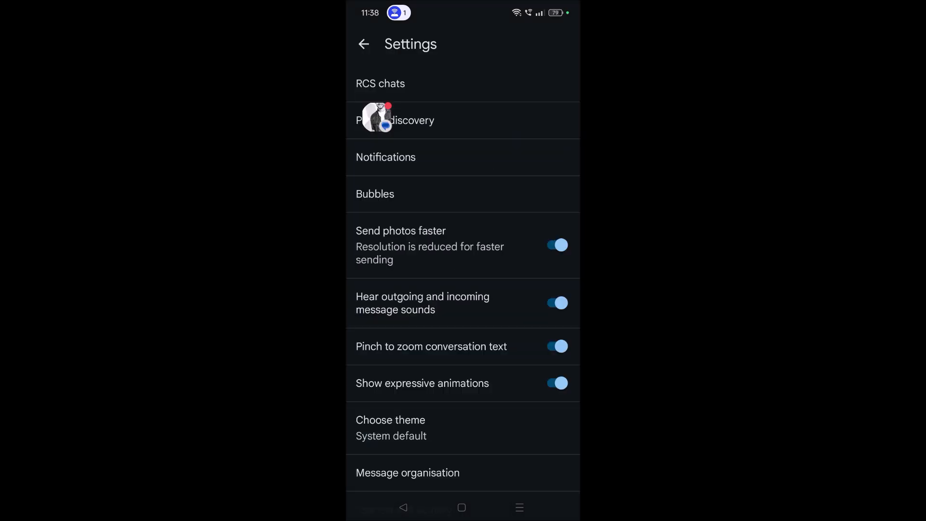
left_click(375, 194)
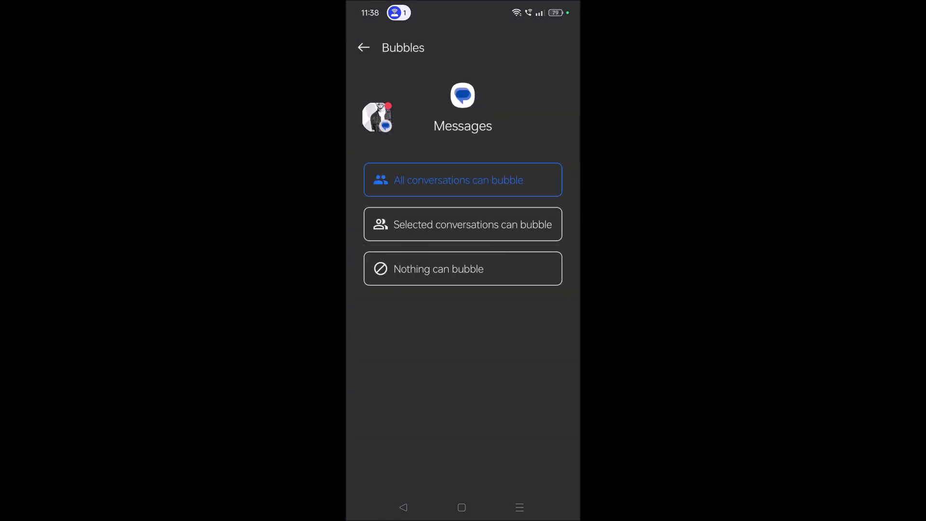
left_click(462, 268)
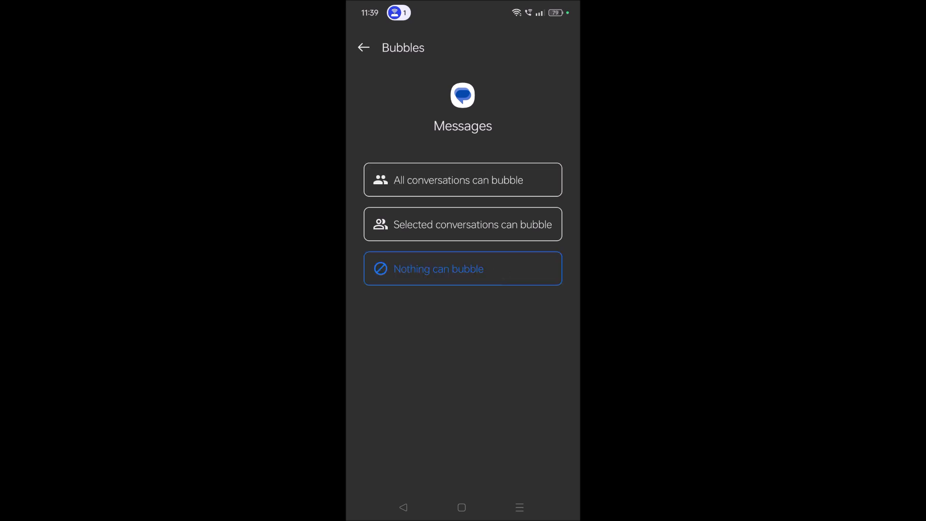